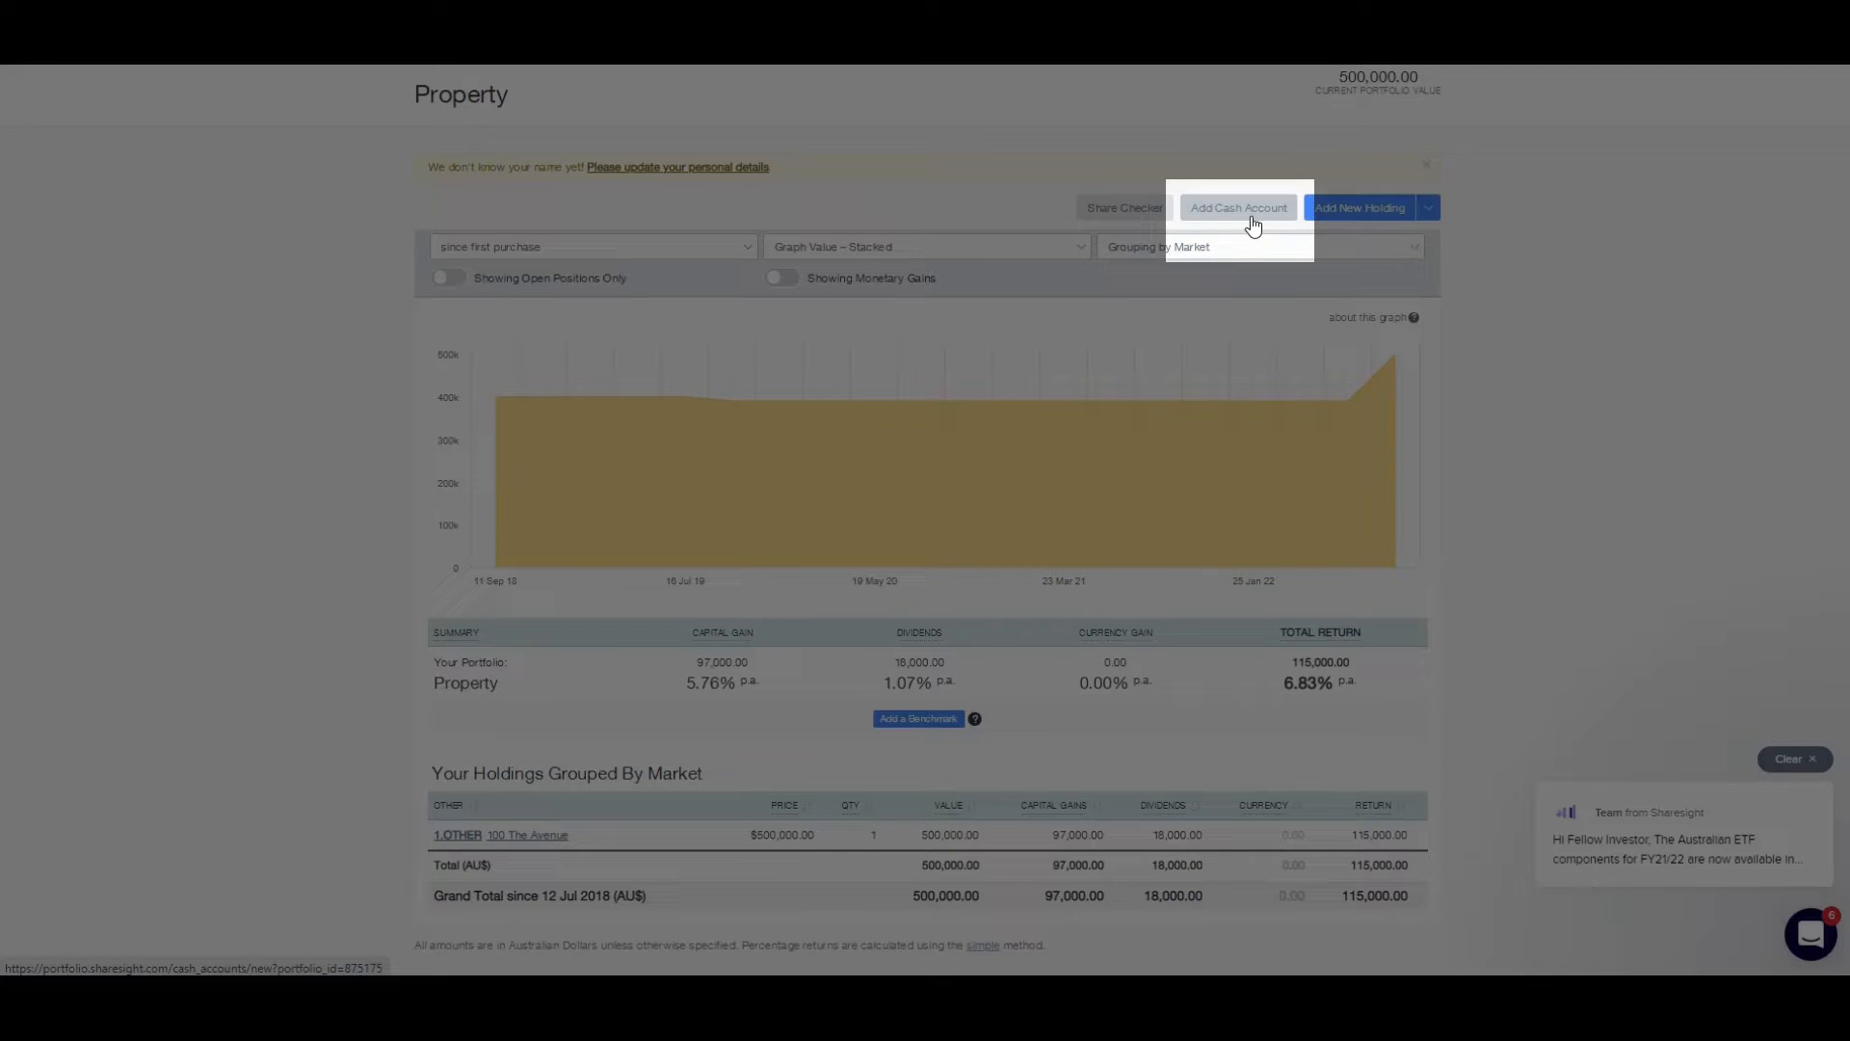
Start a new manual AUD cash account named 'Loan Account' in the Property portfolio.
click(1237, 208)
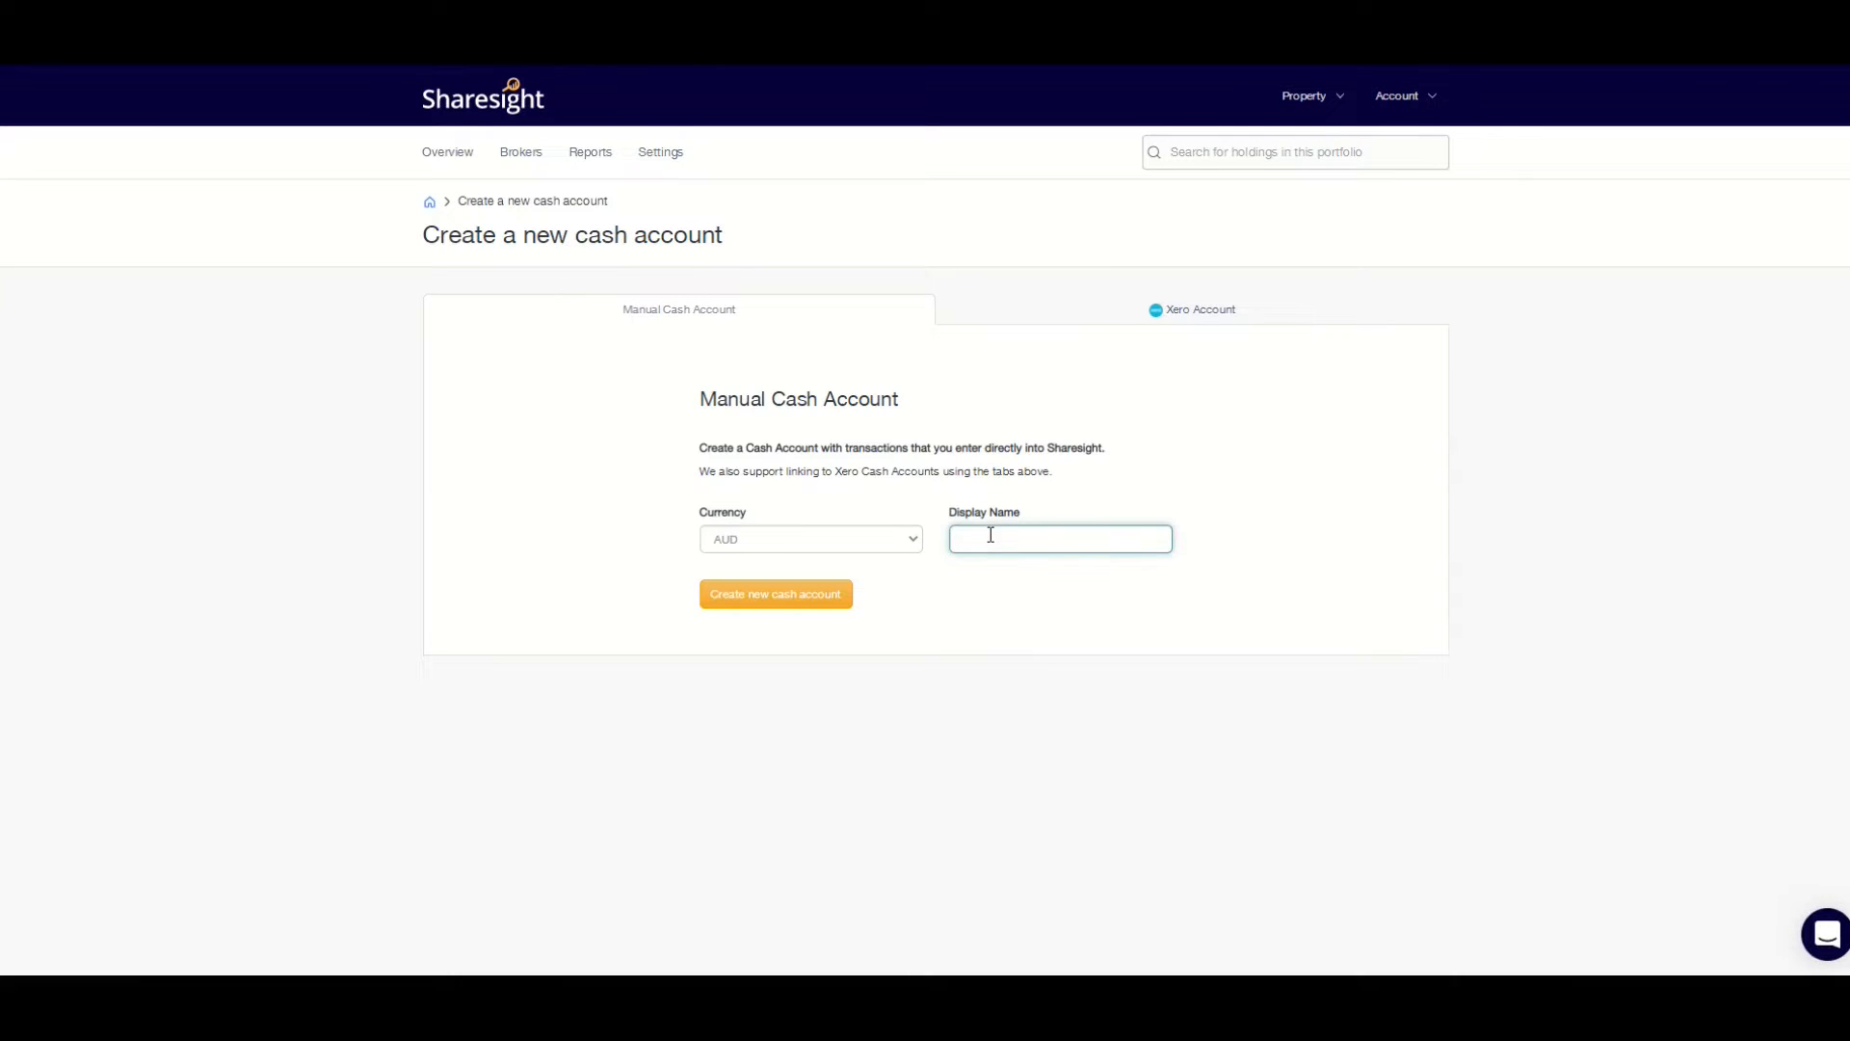
text(Loa)
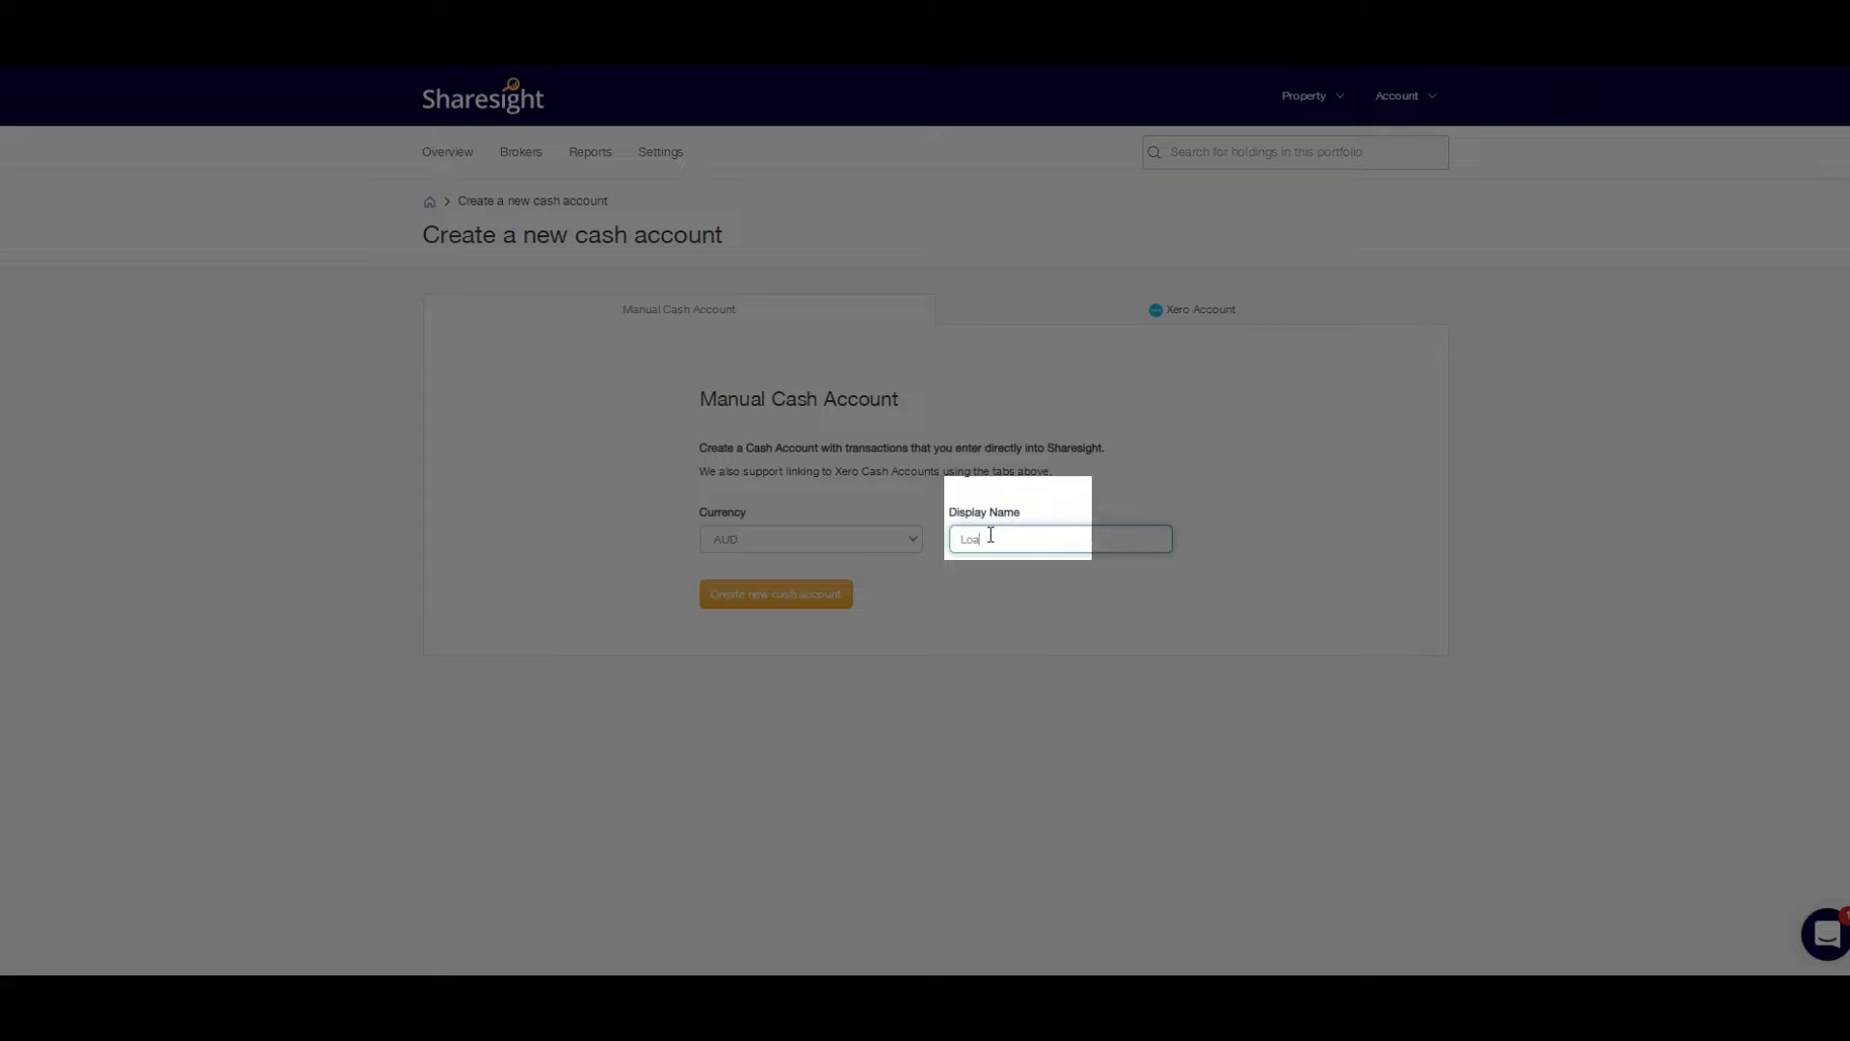
text(n Account)
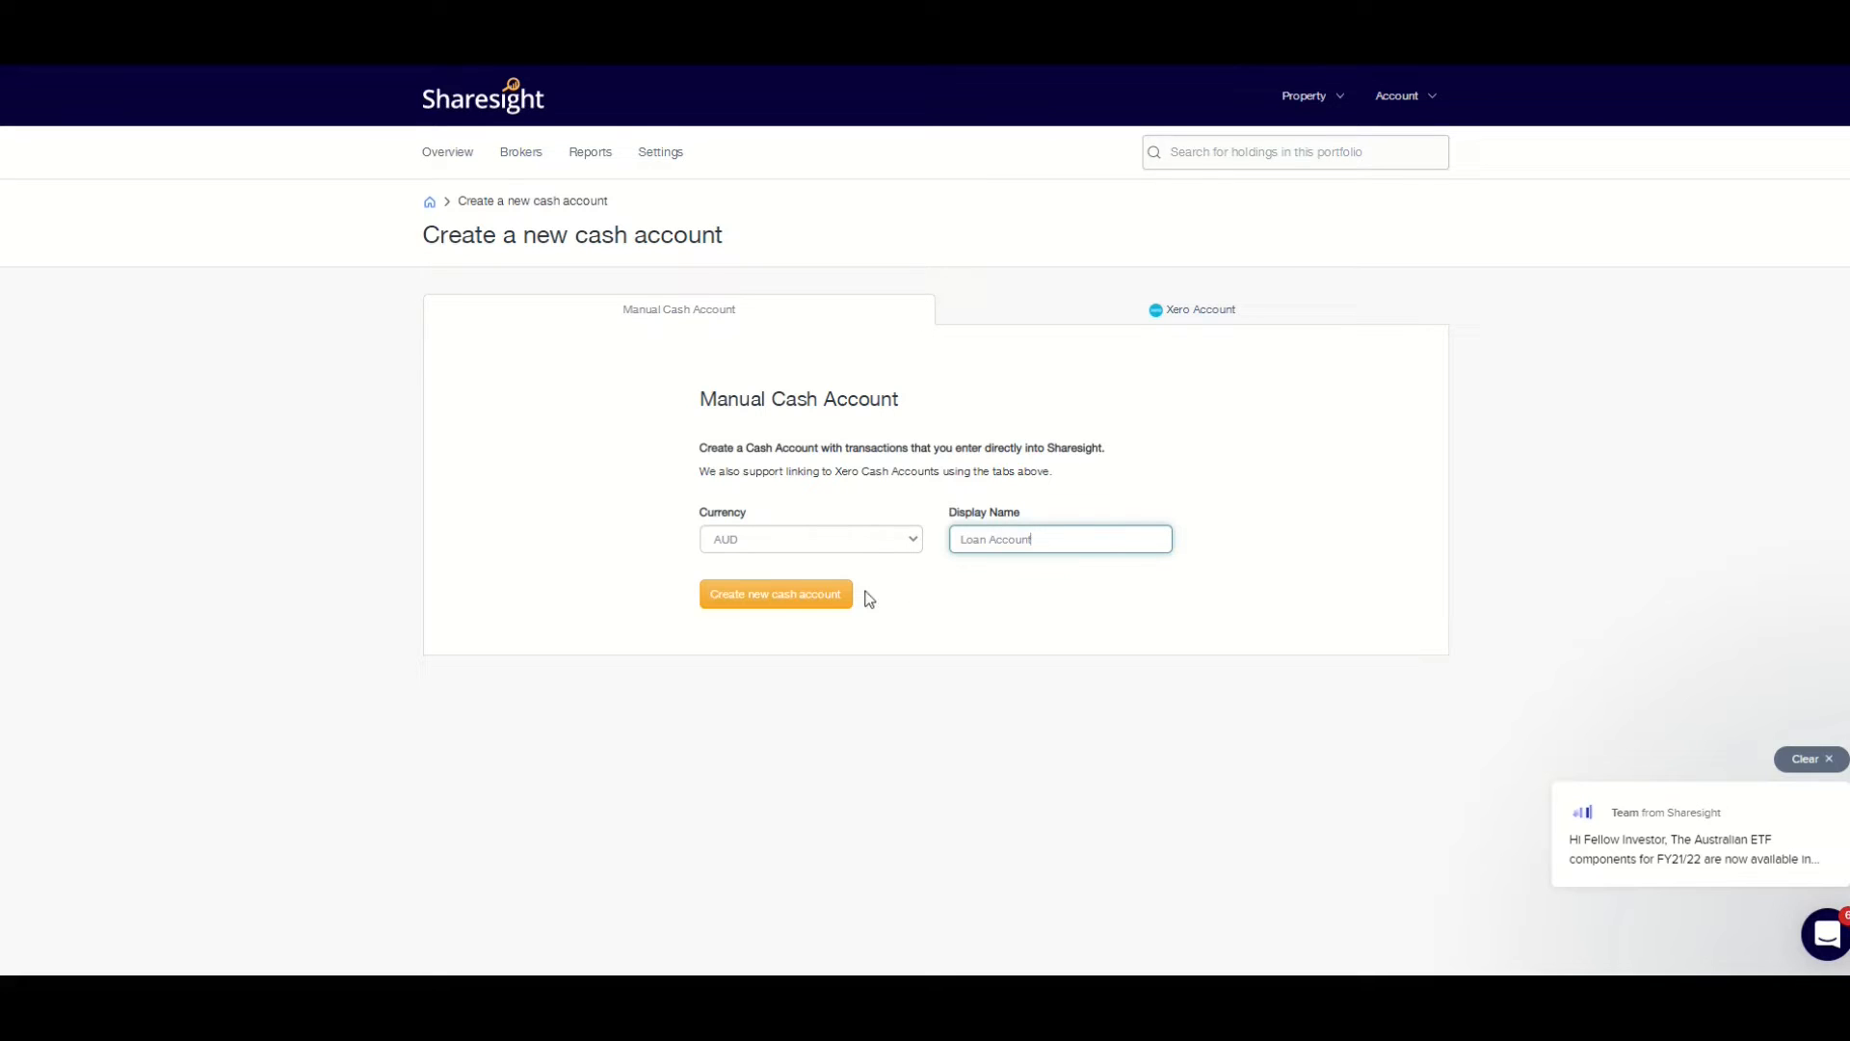
Create the Loan Account and begin its first transaction dated 28/09/2018, choosing a type.
click(775, 594)
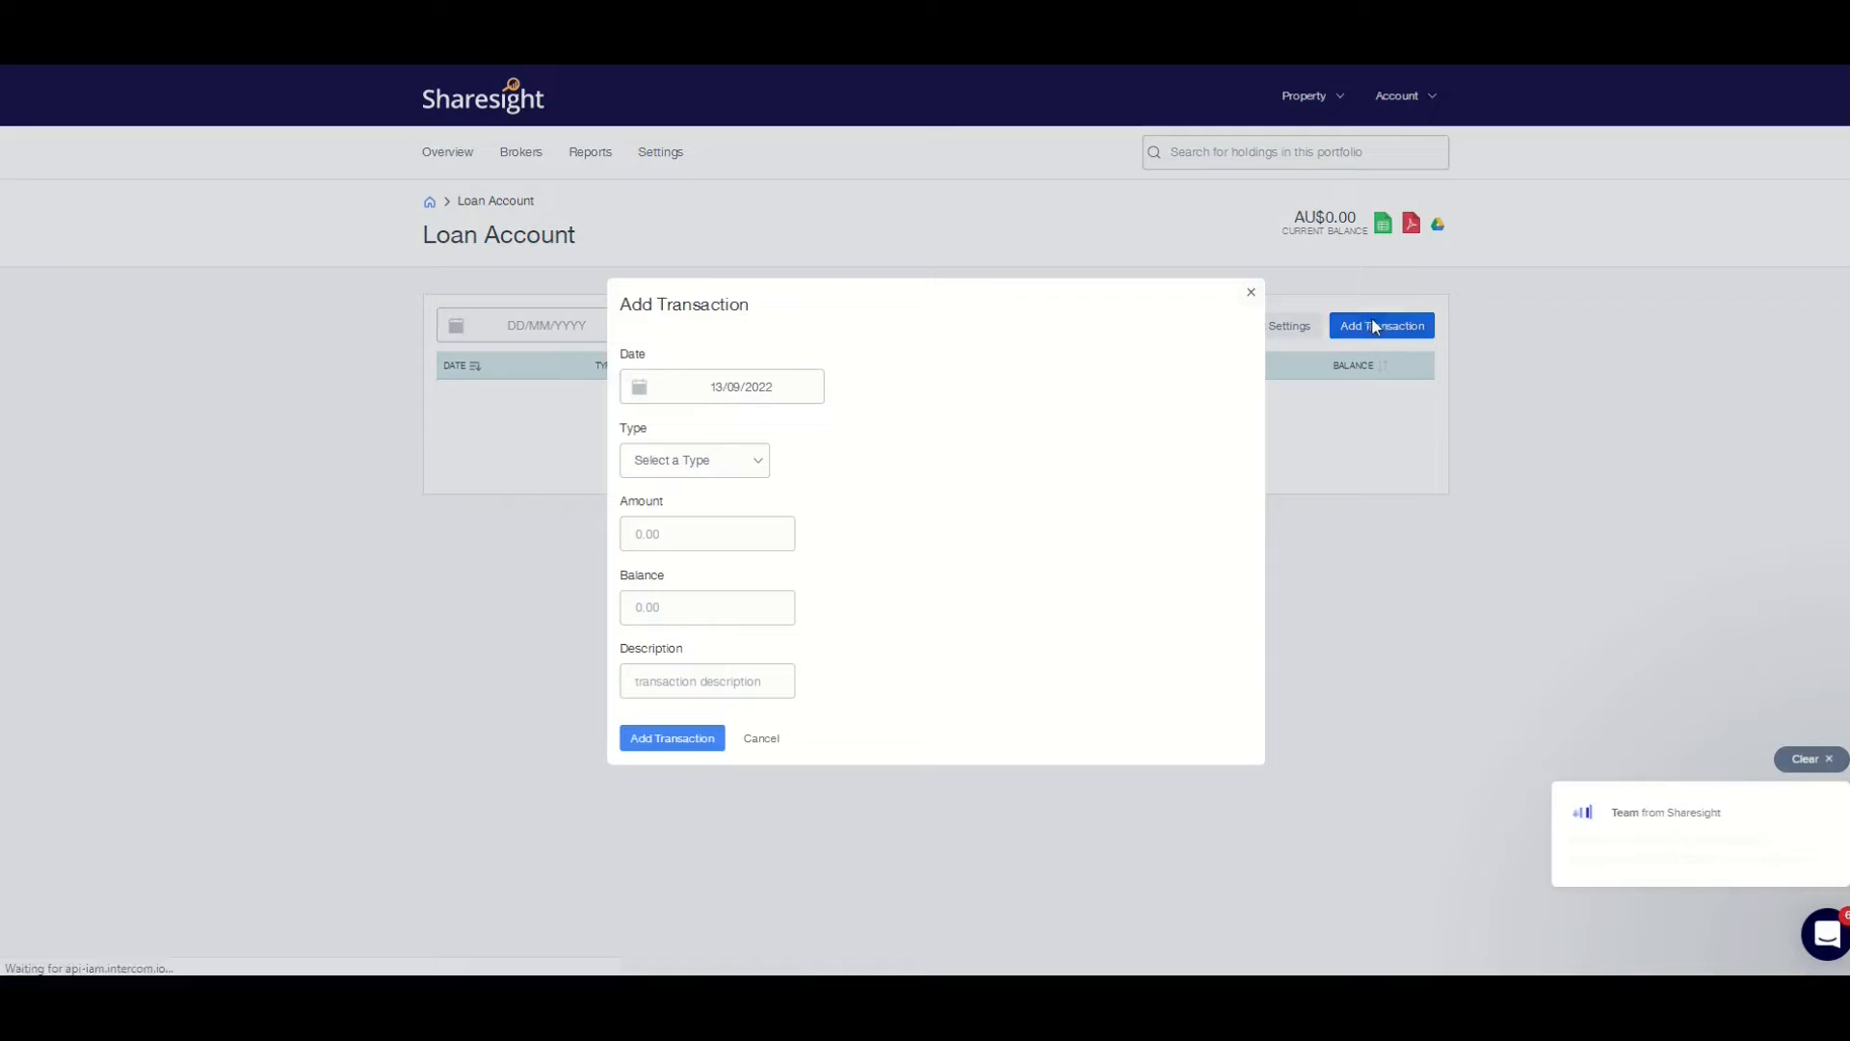
click(721, 385)
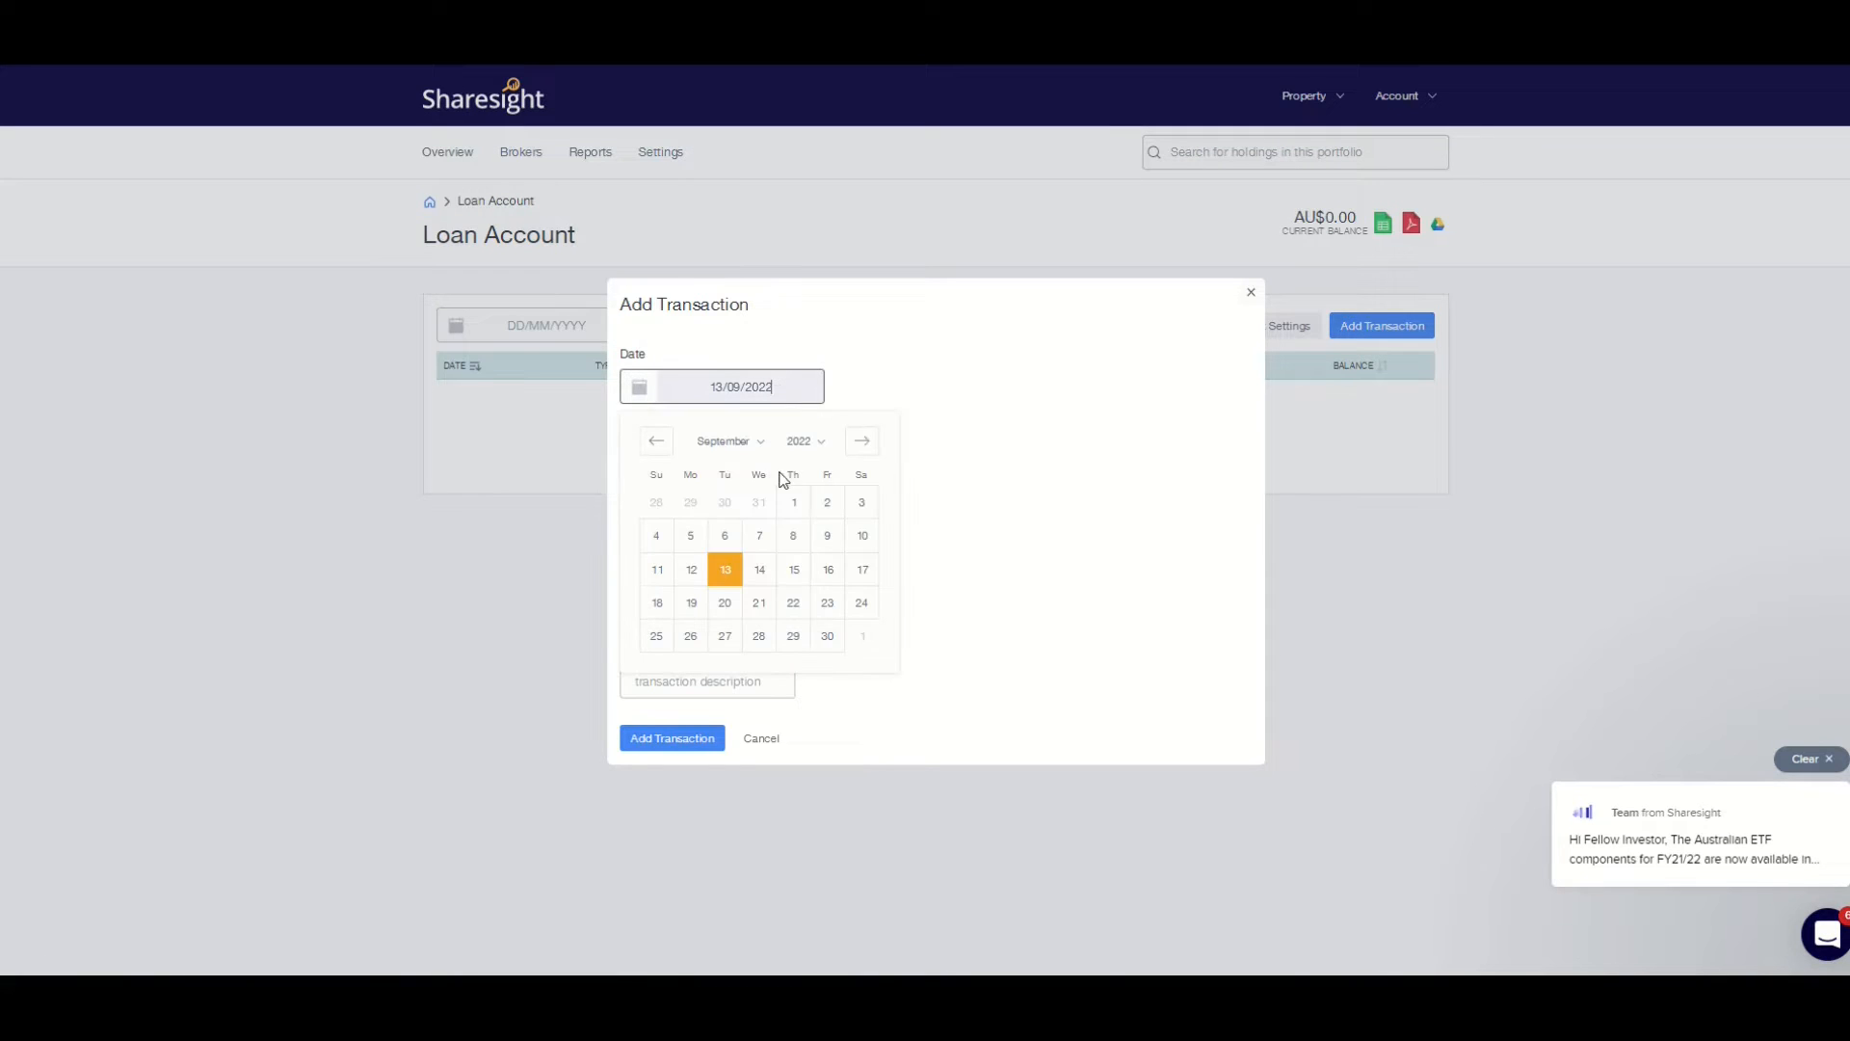
click(802, 440)
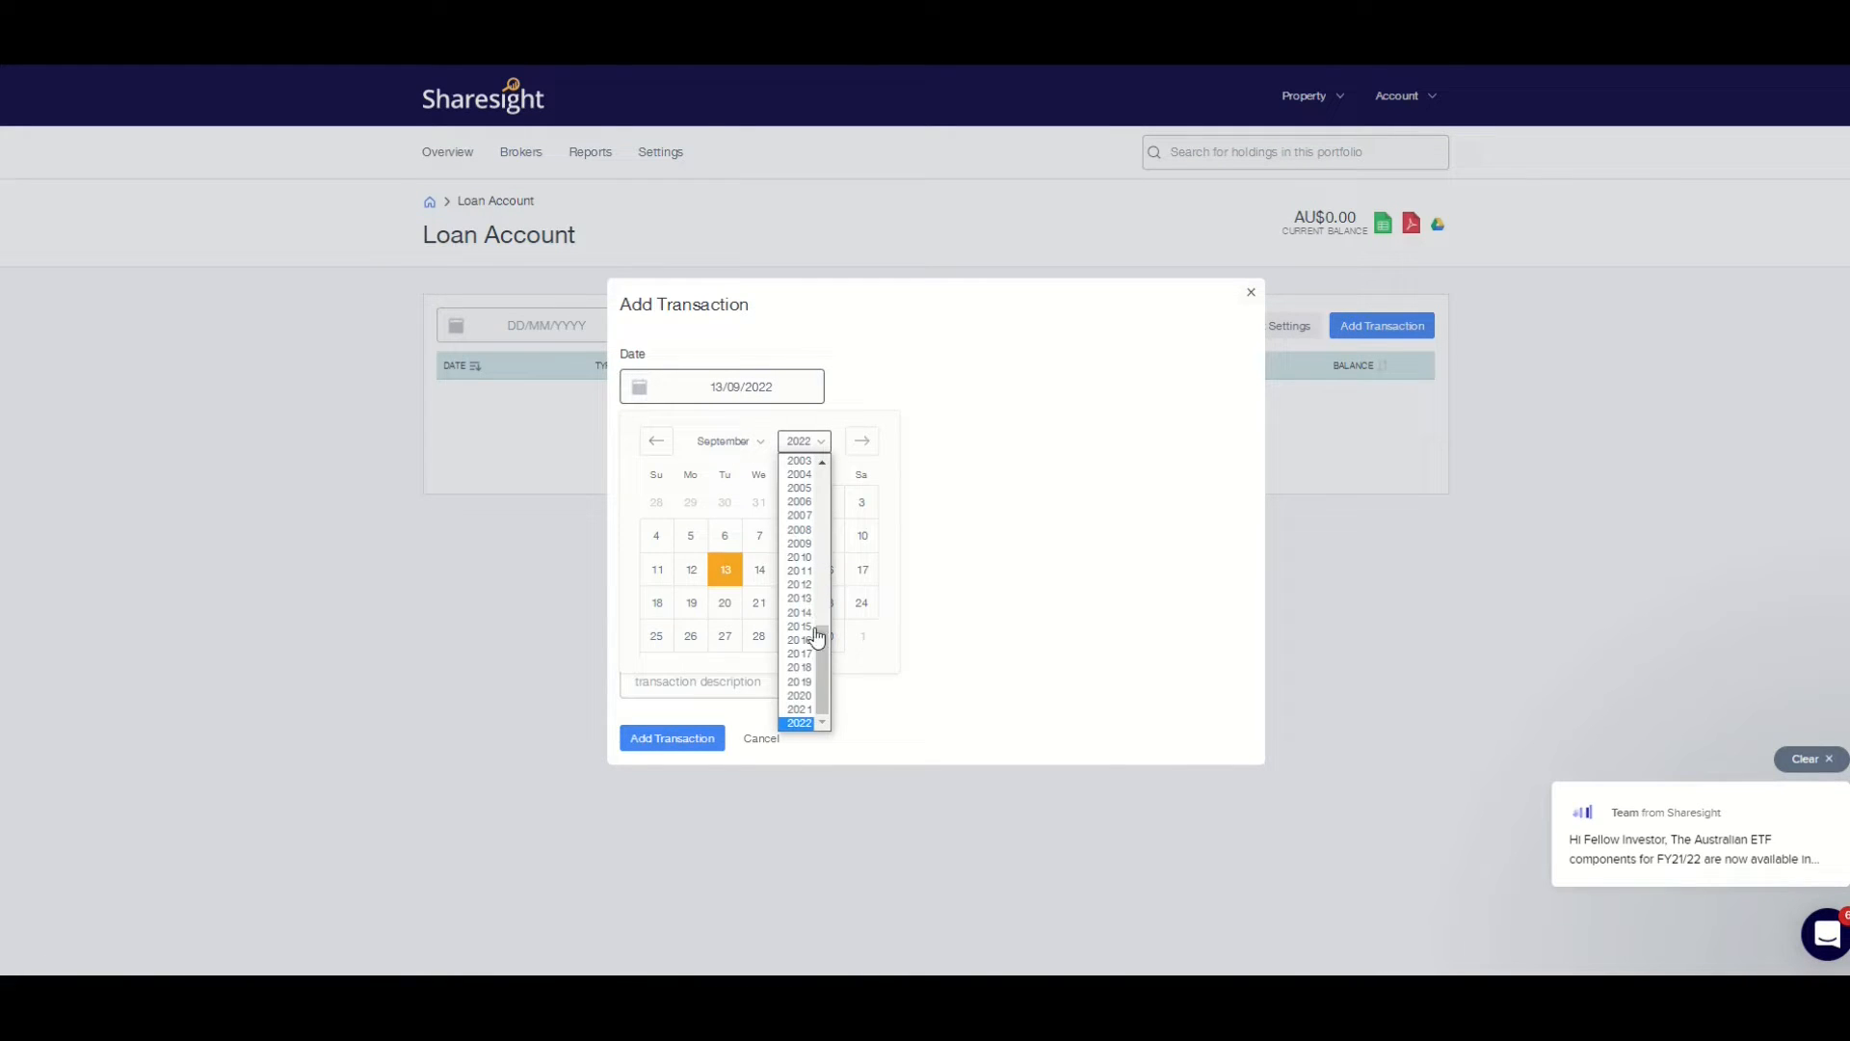
click(799, 667)
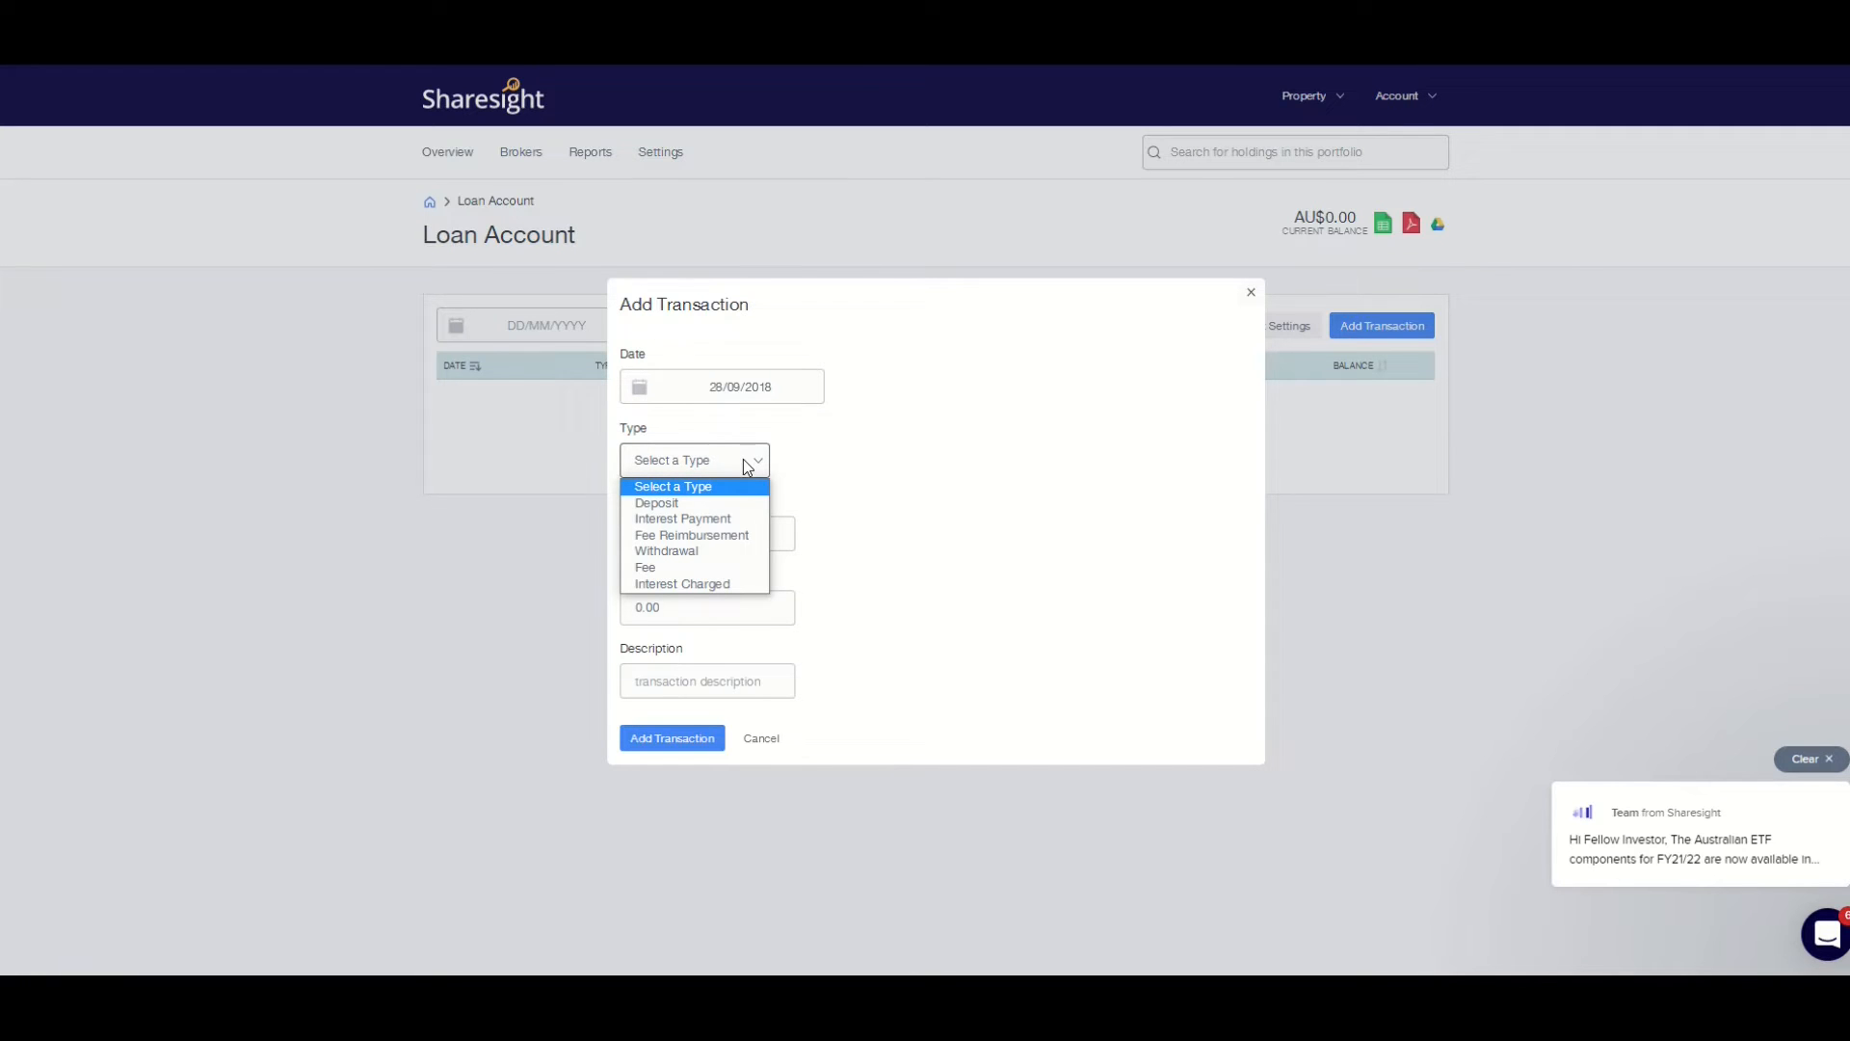
click(682, 582)
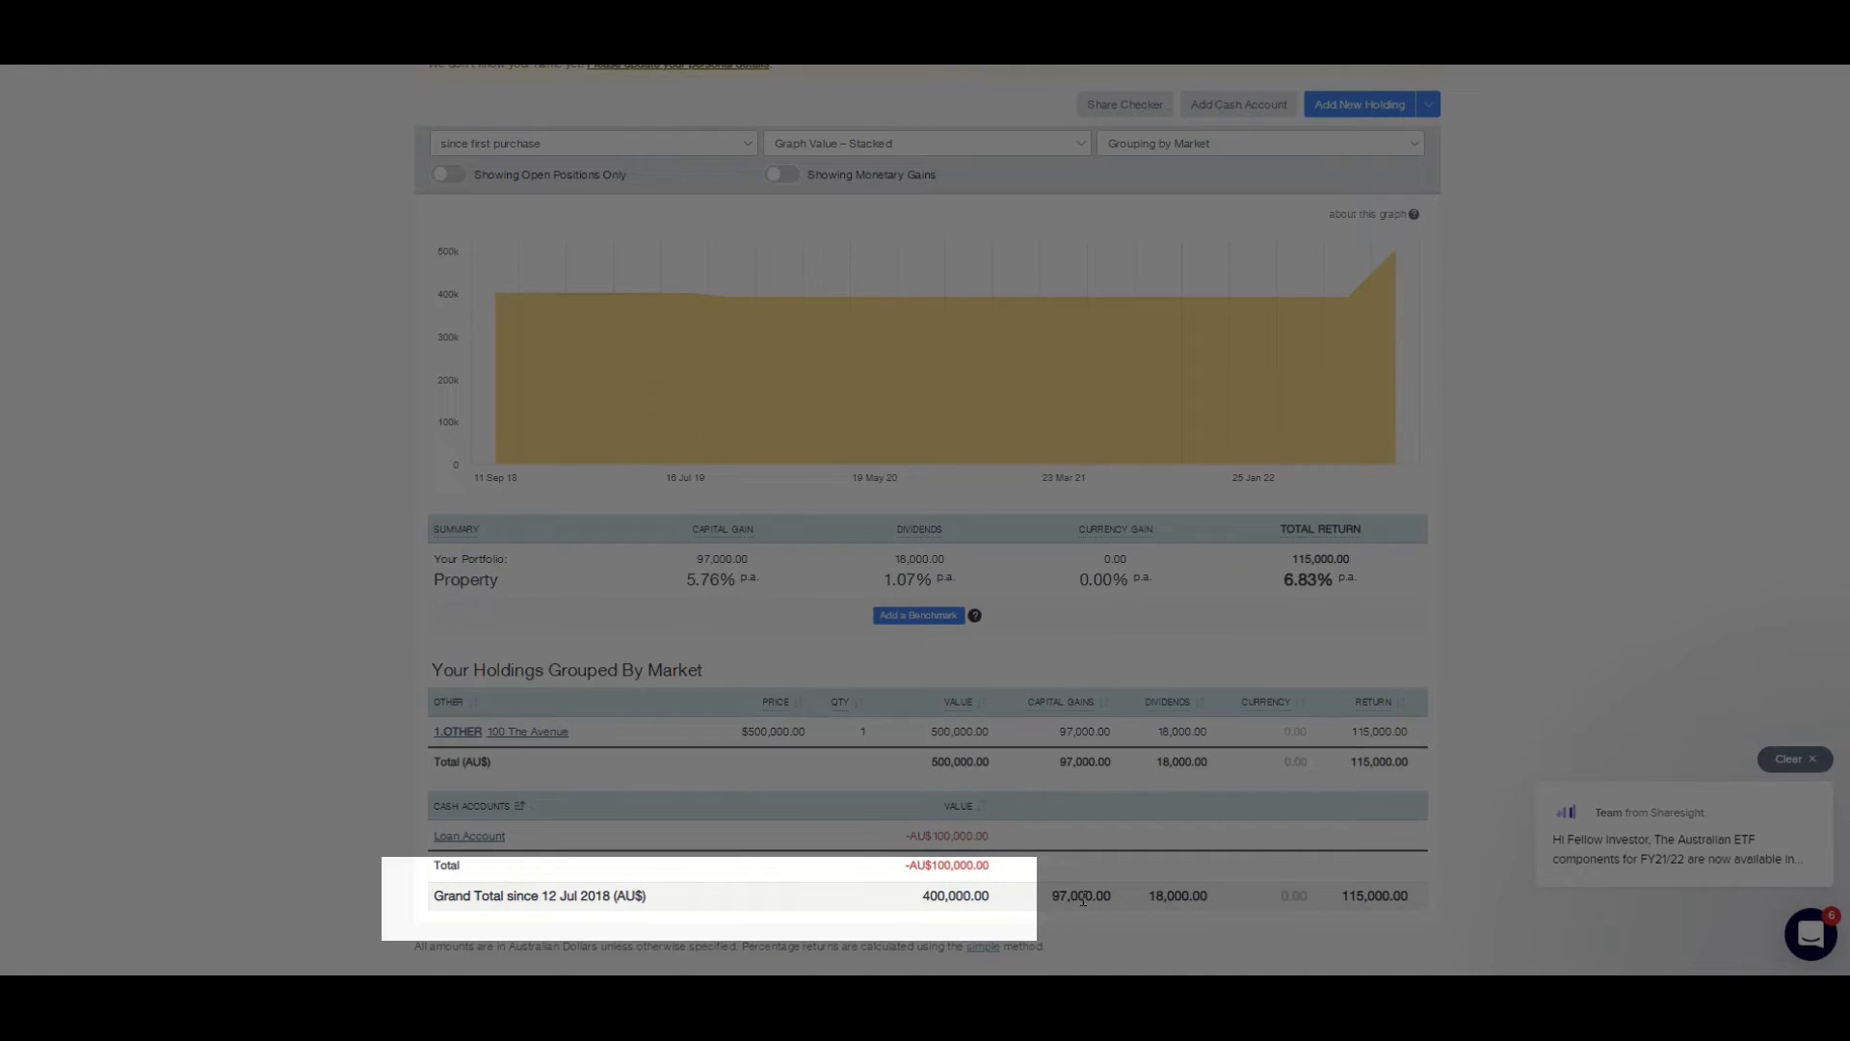
mouse_move(1156, 881)
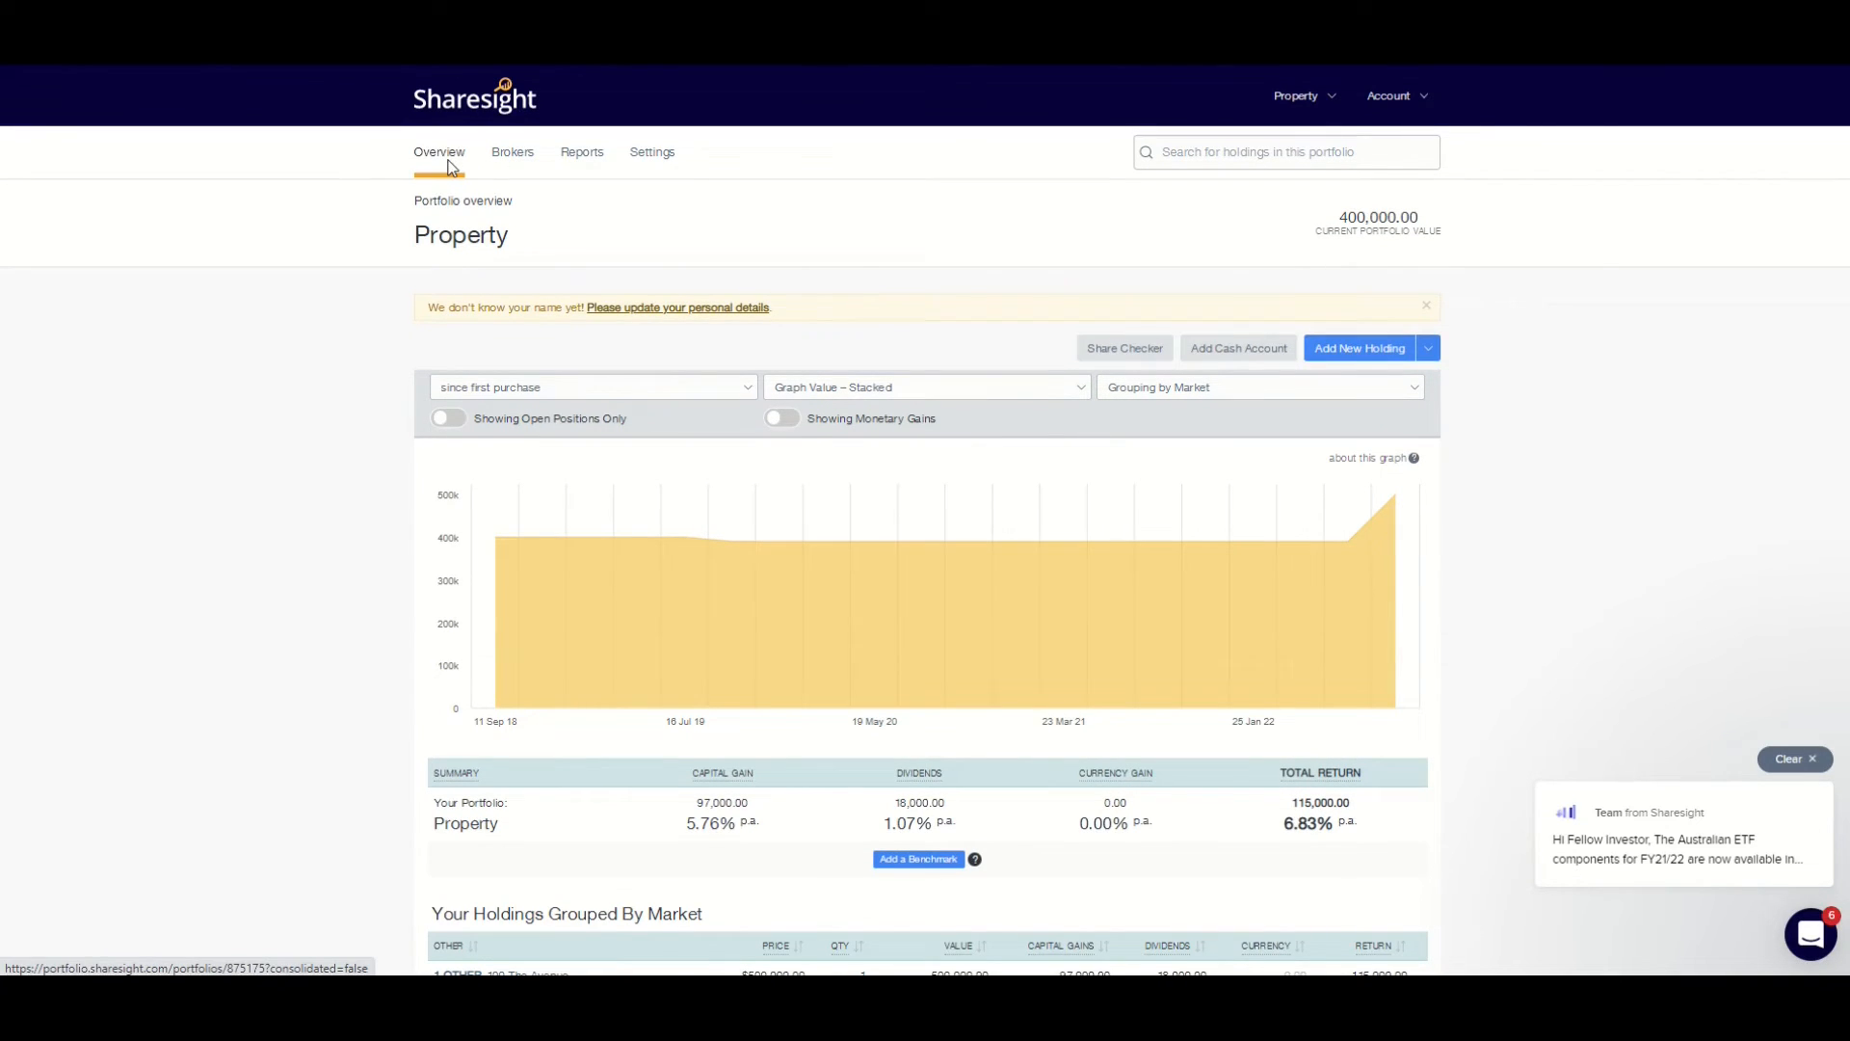
View the Diversity report showing 100 The Avenue at 100% with a 390,000.00 total.
click(580, 150)
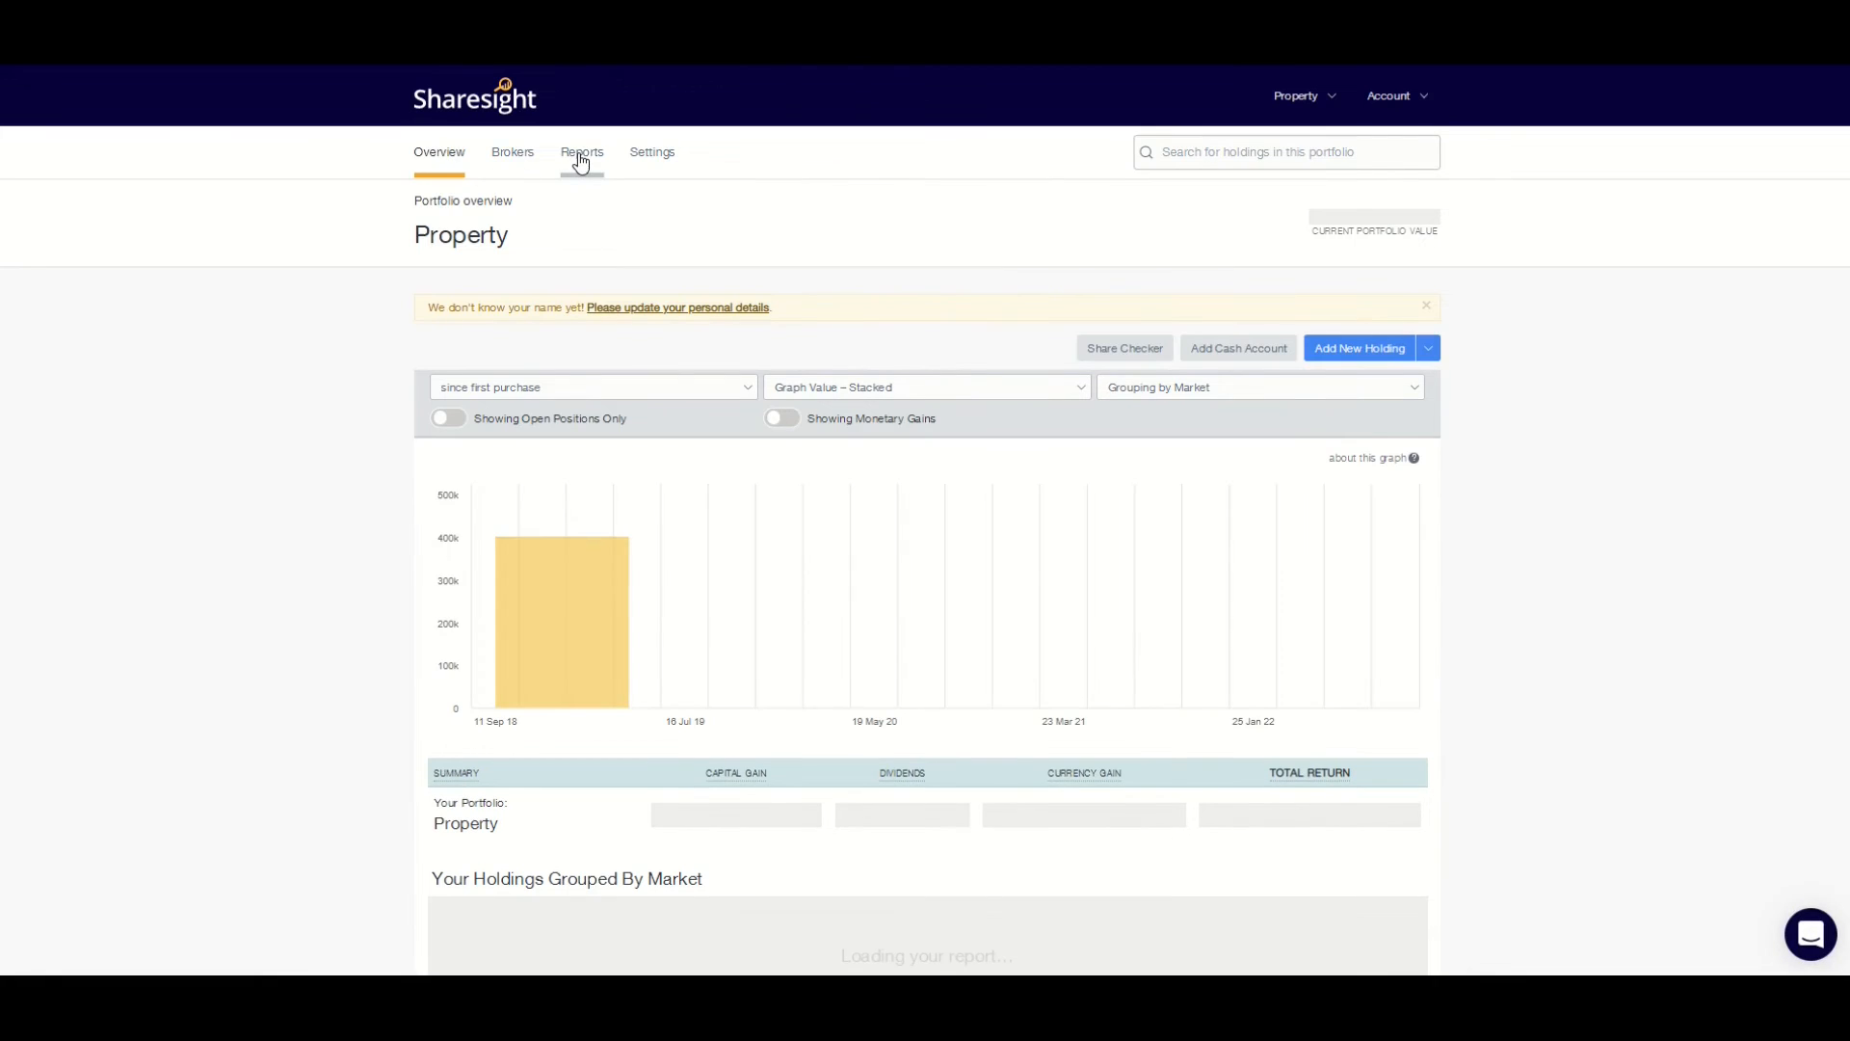
click(590, 150)
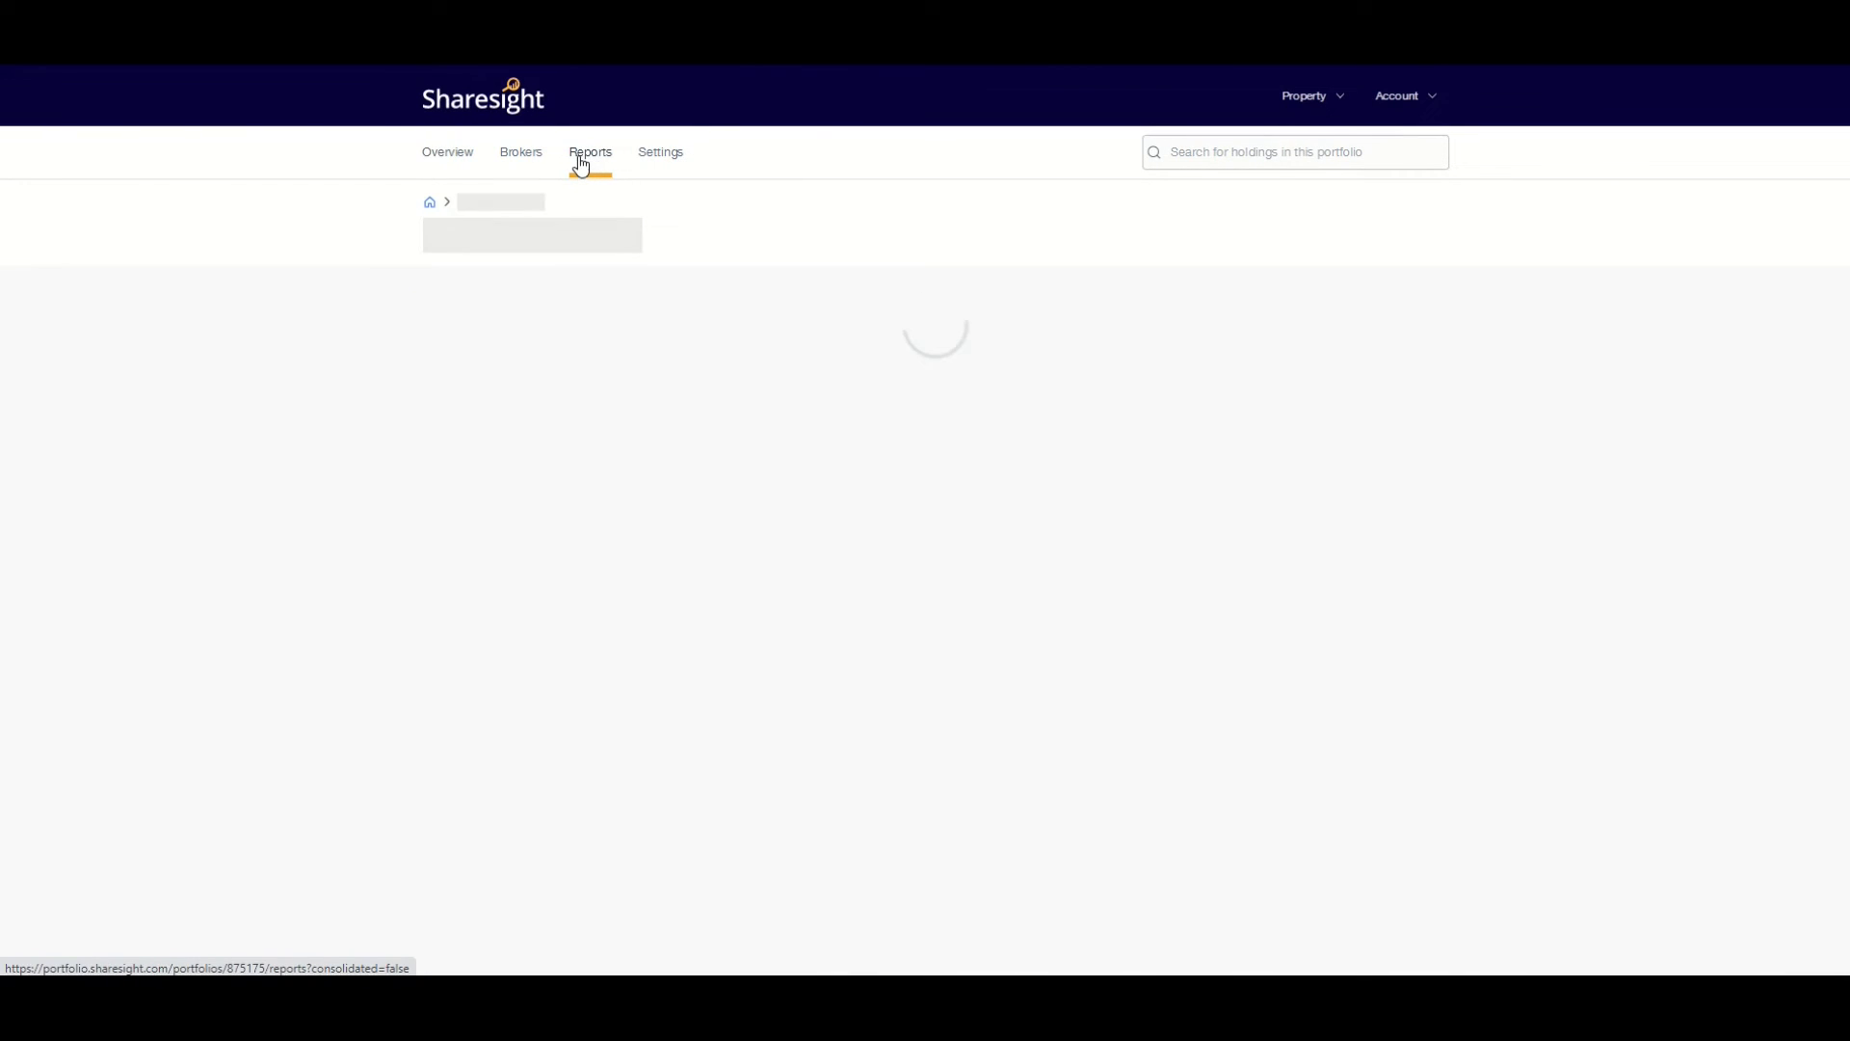
click(590, 150)
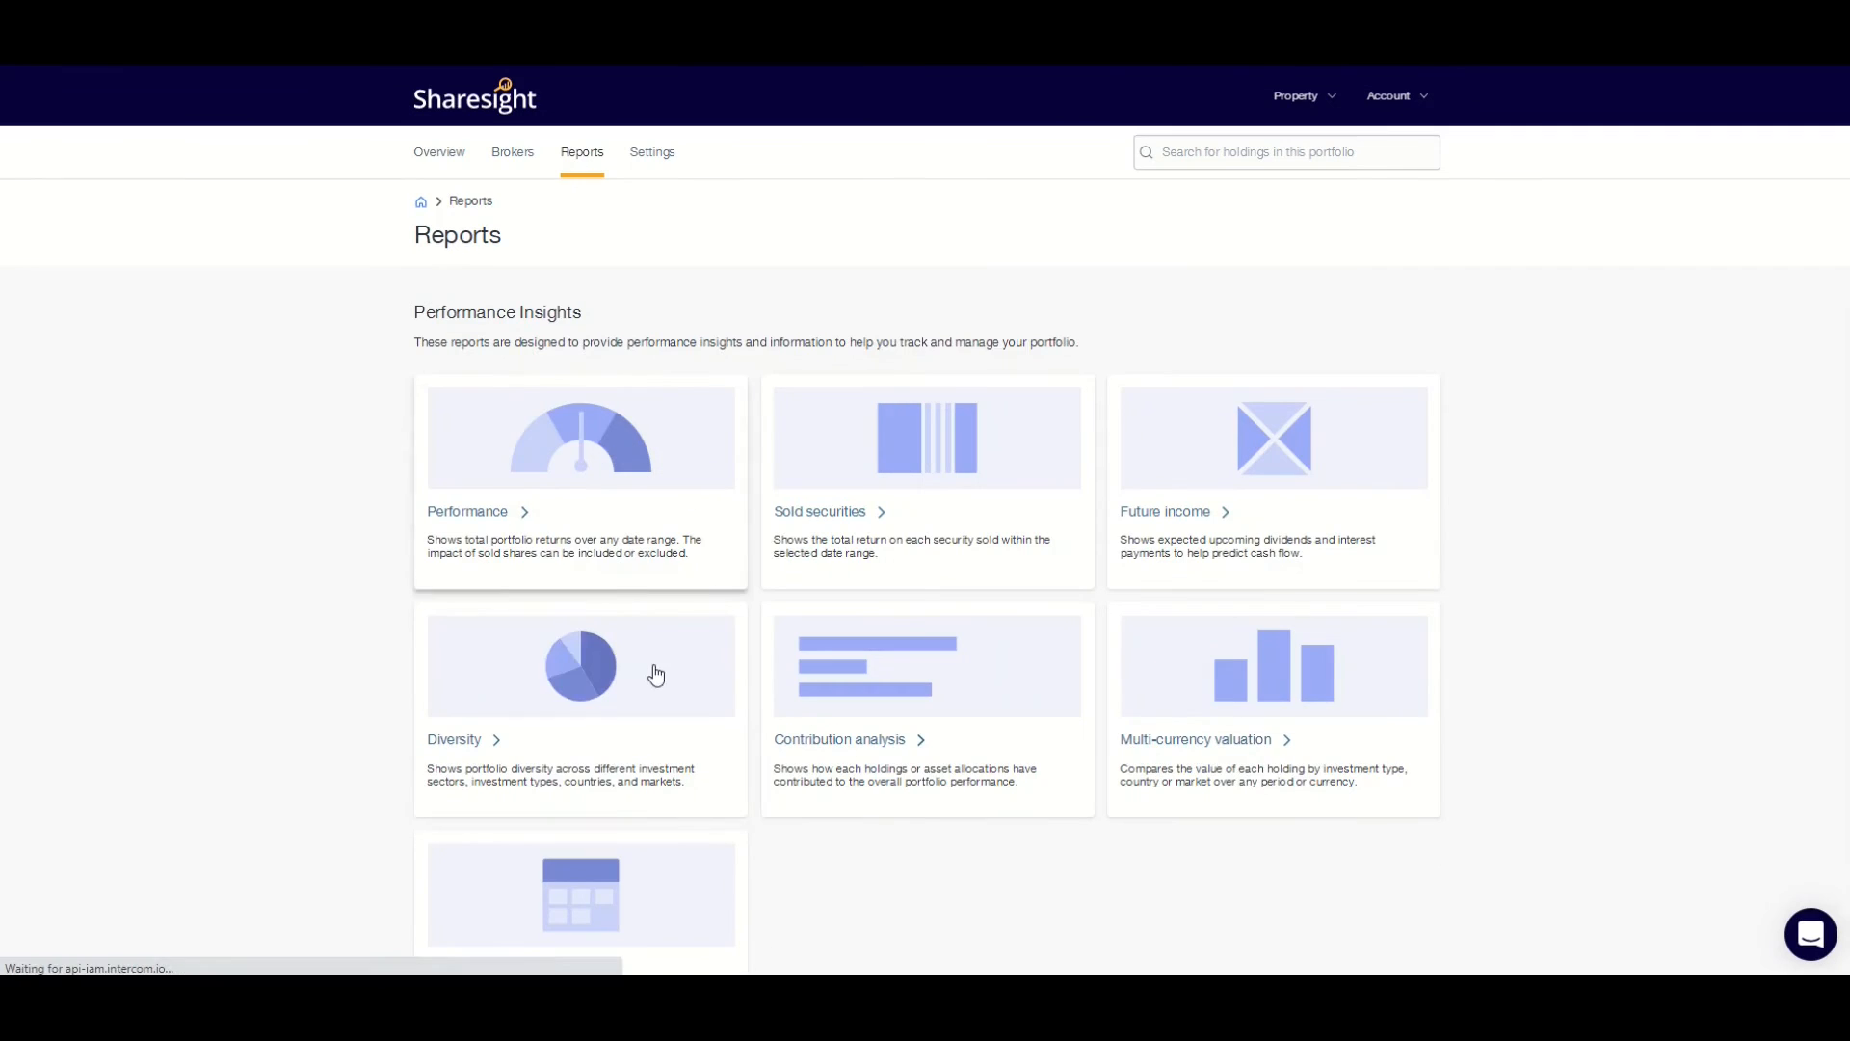
click(580, 665)
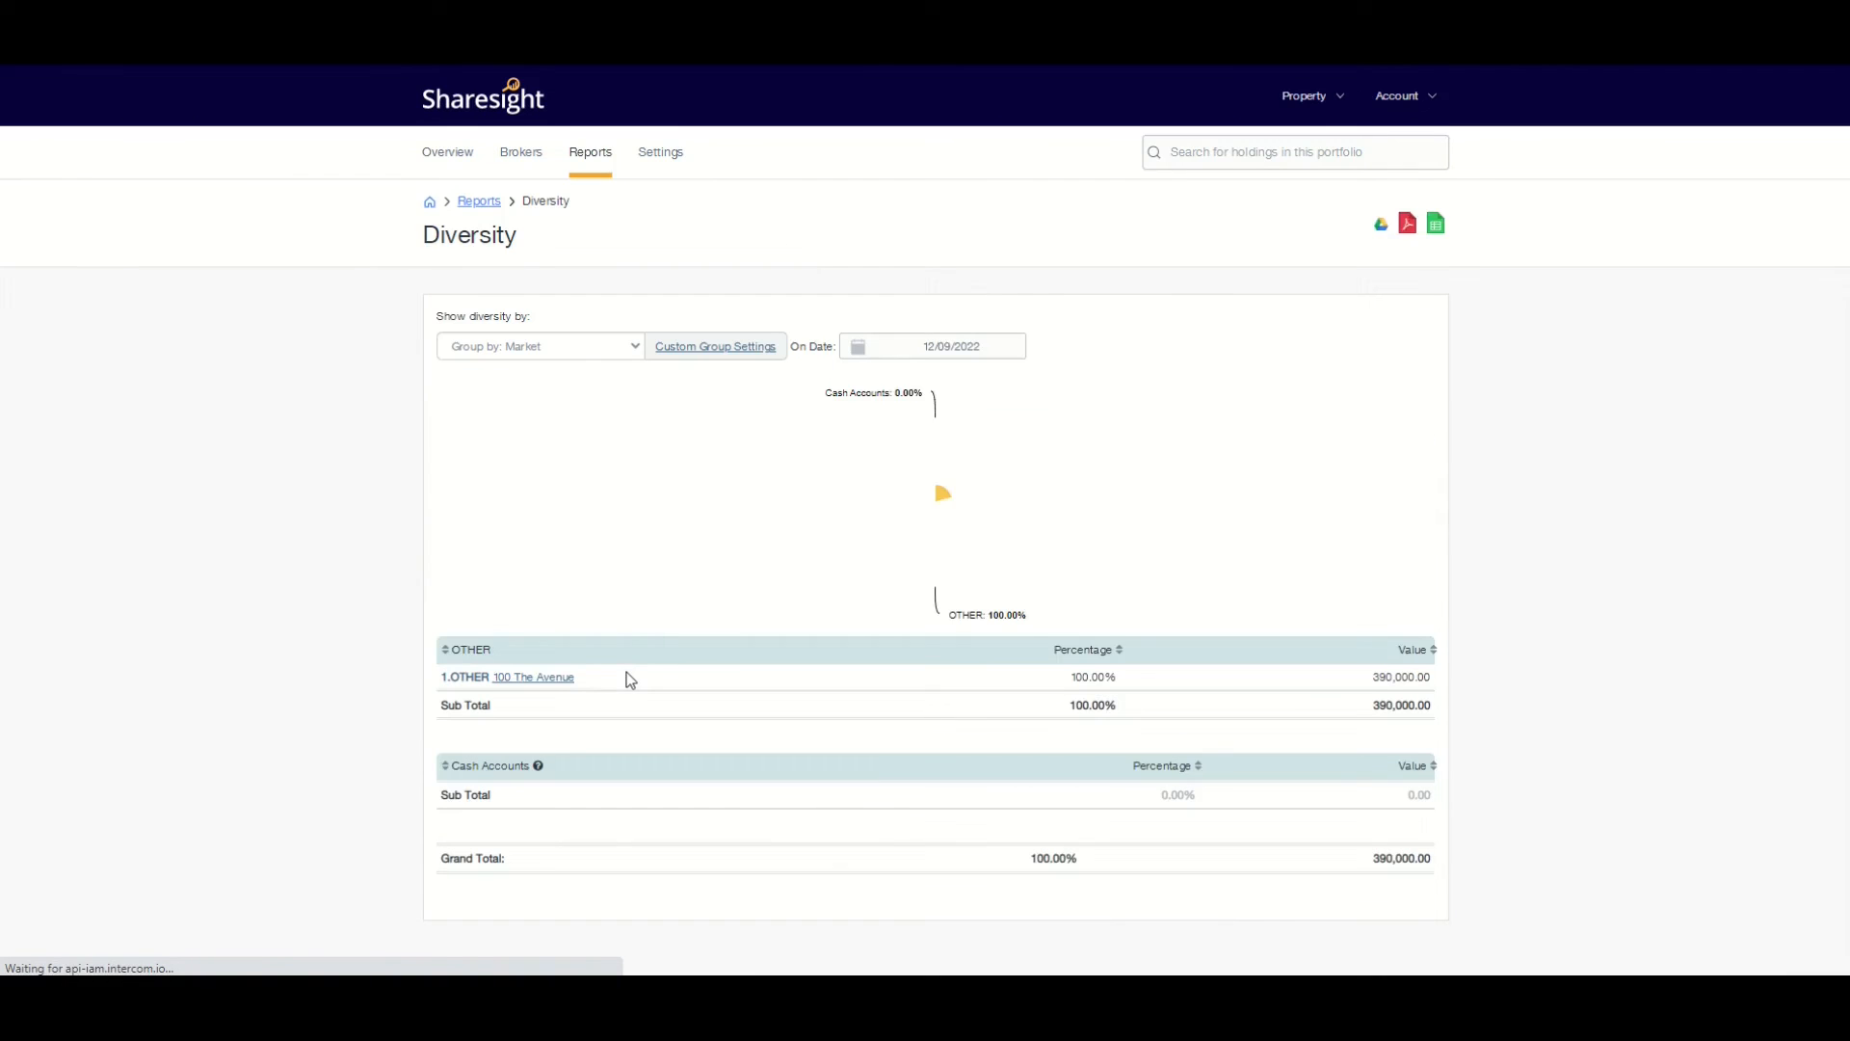